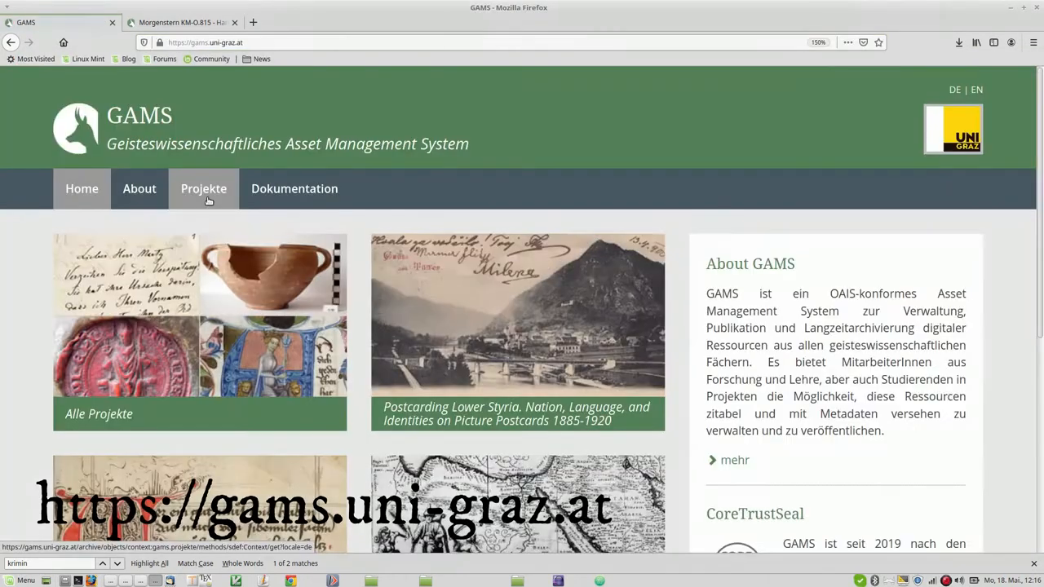
scroll(down, 3)
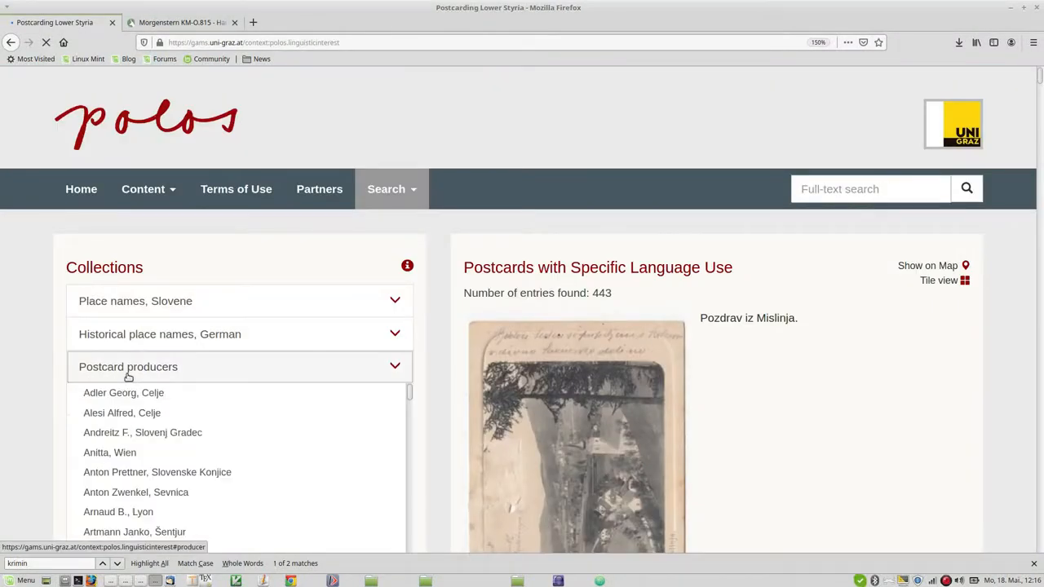
click(124, 392)
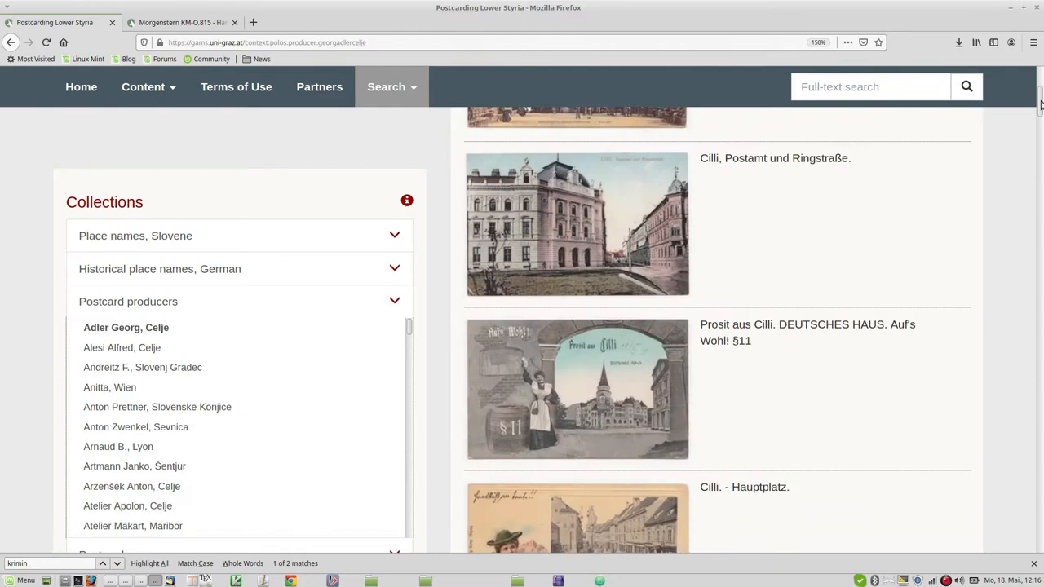
click(577, 225)
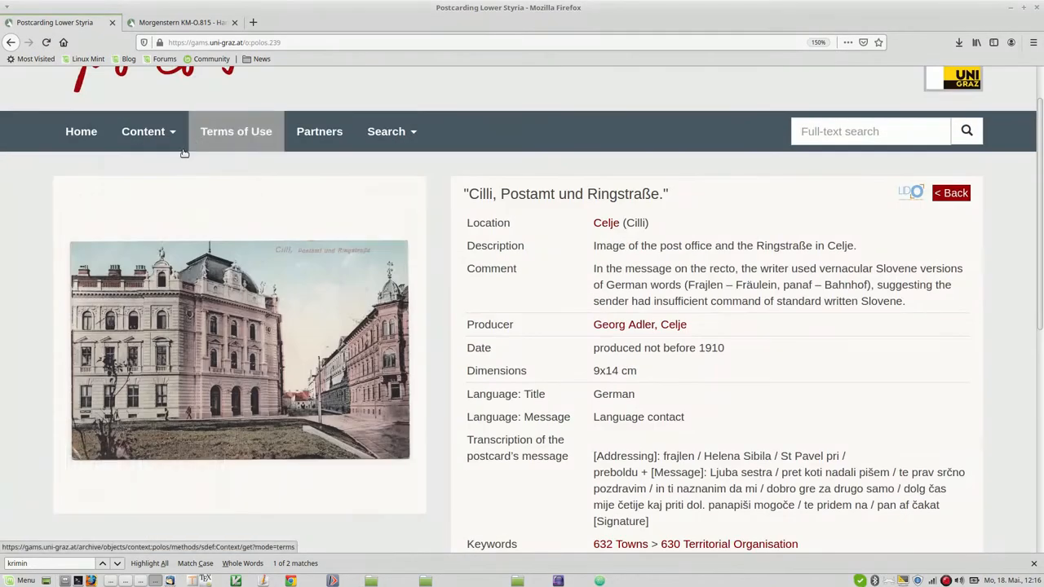
click(80, 201)
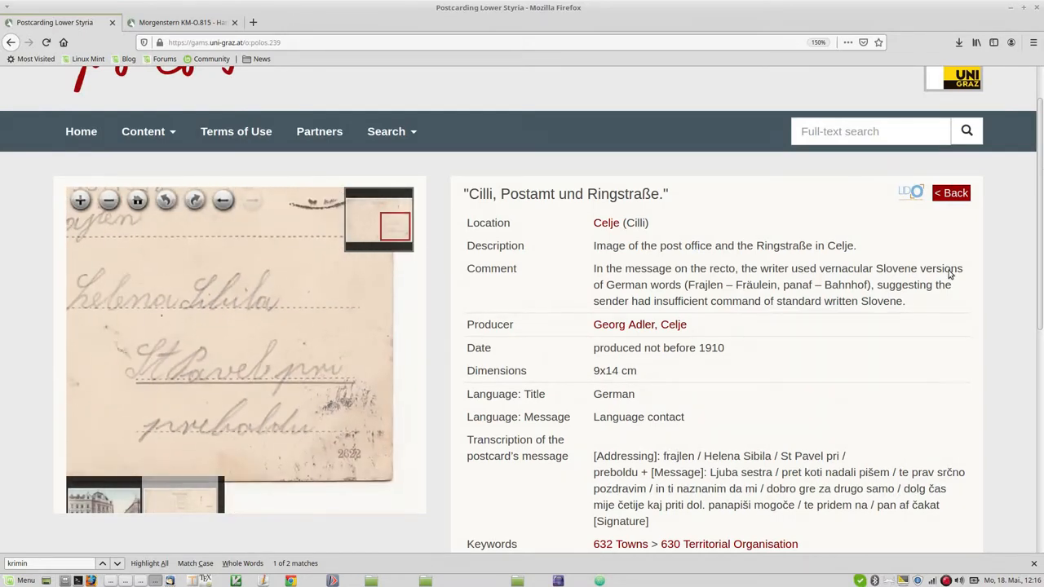
scroll(down, 3)
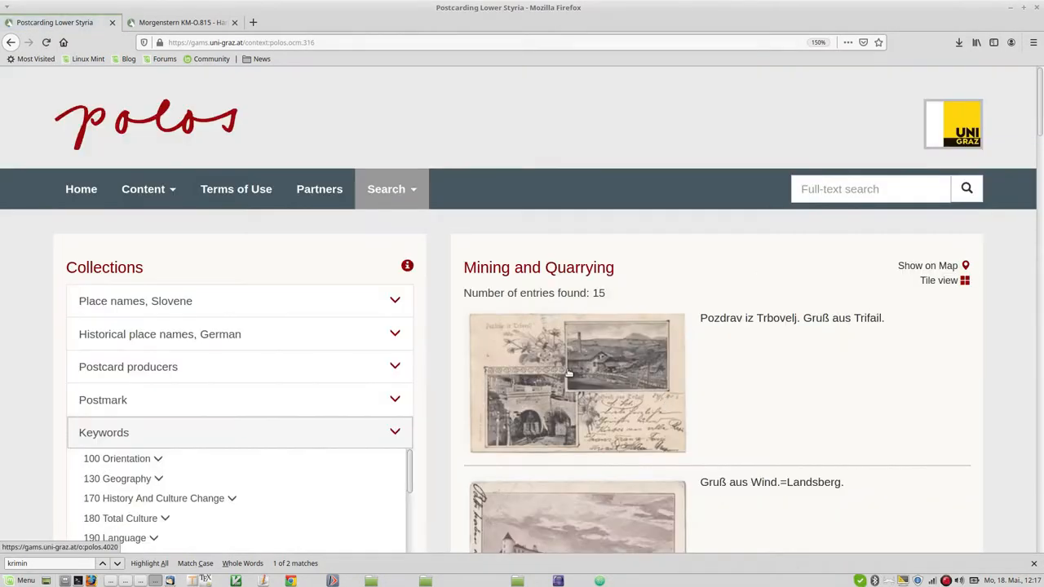
View the Trbovelj postcard's LIDO XML record and scroll through its keyword terms
click(577, 383)
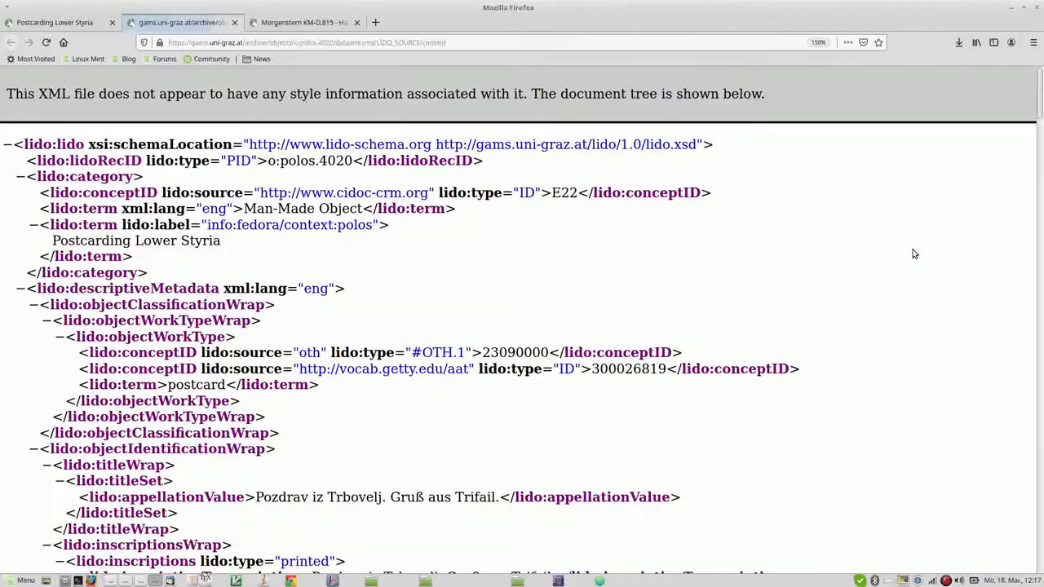
scroll(down, 3)
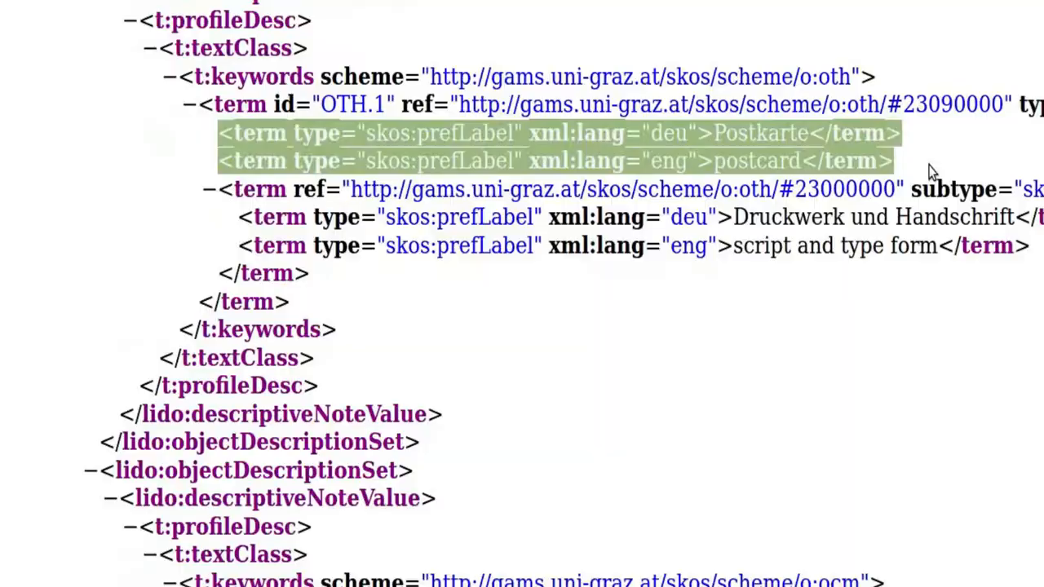
scroll(down, 3)
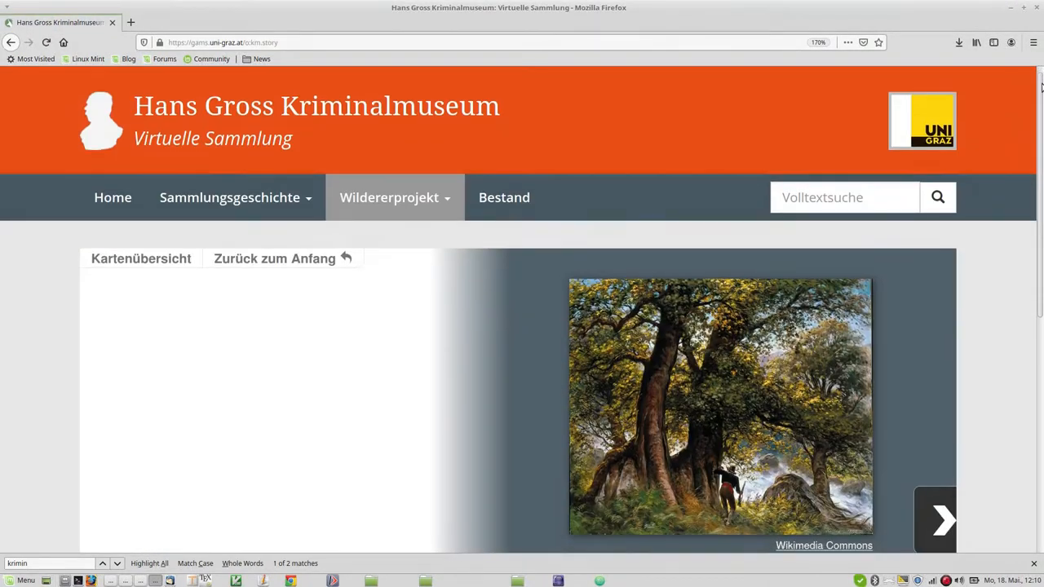
Page through the Wilderei and Waffen story slides to the Vergiftete Maiskörner KM-O.147 record
click(943, 519)
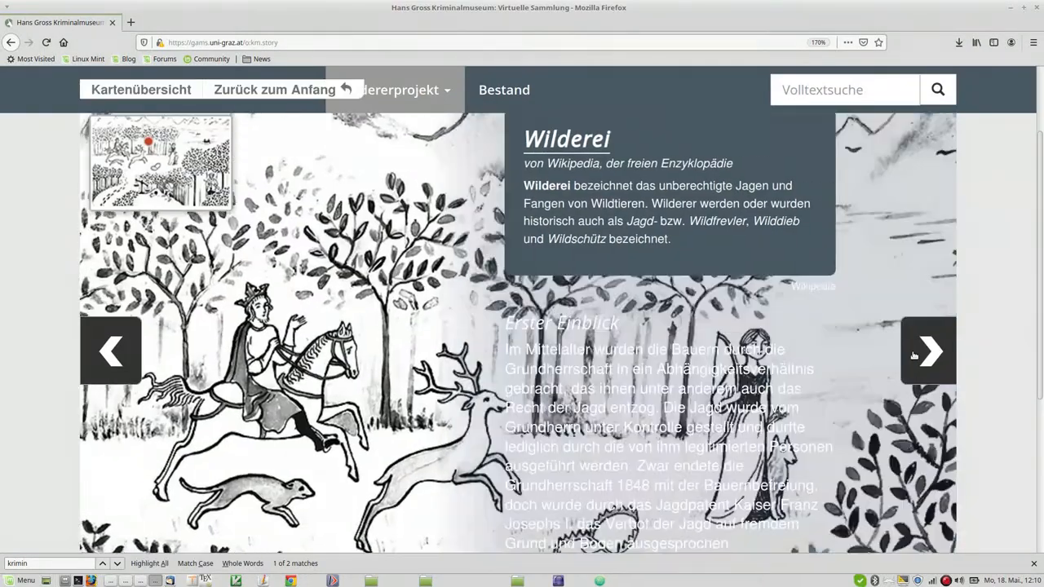
click(927, 351)
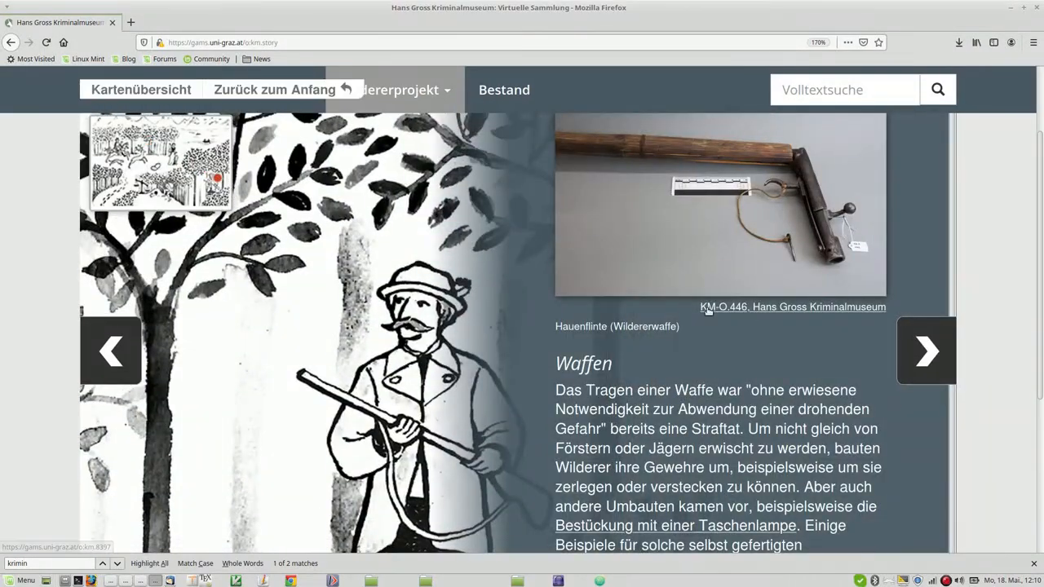
click(926, 351)
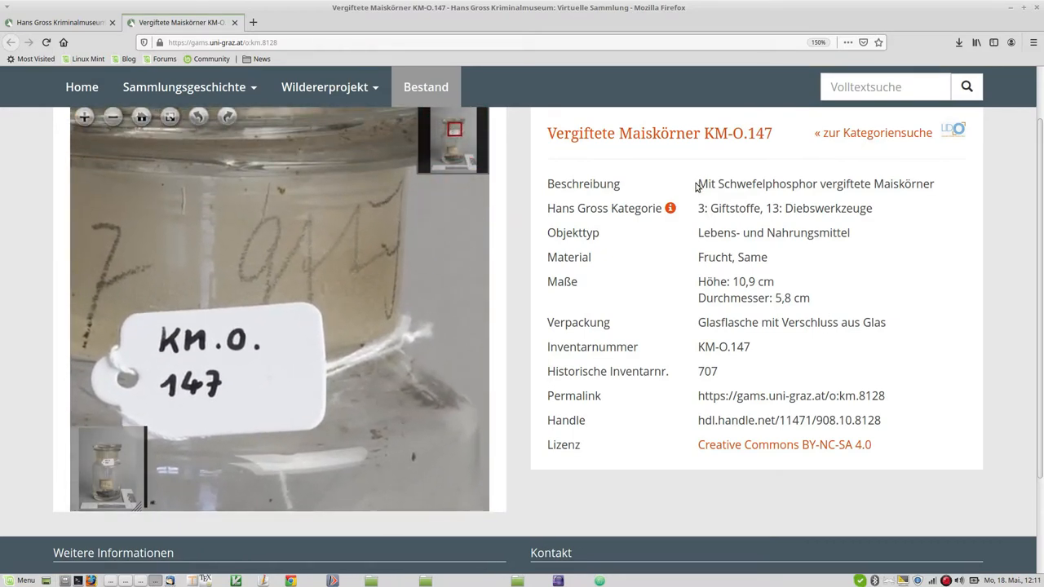
Read KM-O.147's LIDO XML source and return to the object record
double_click(636, 209)
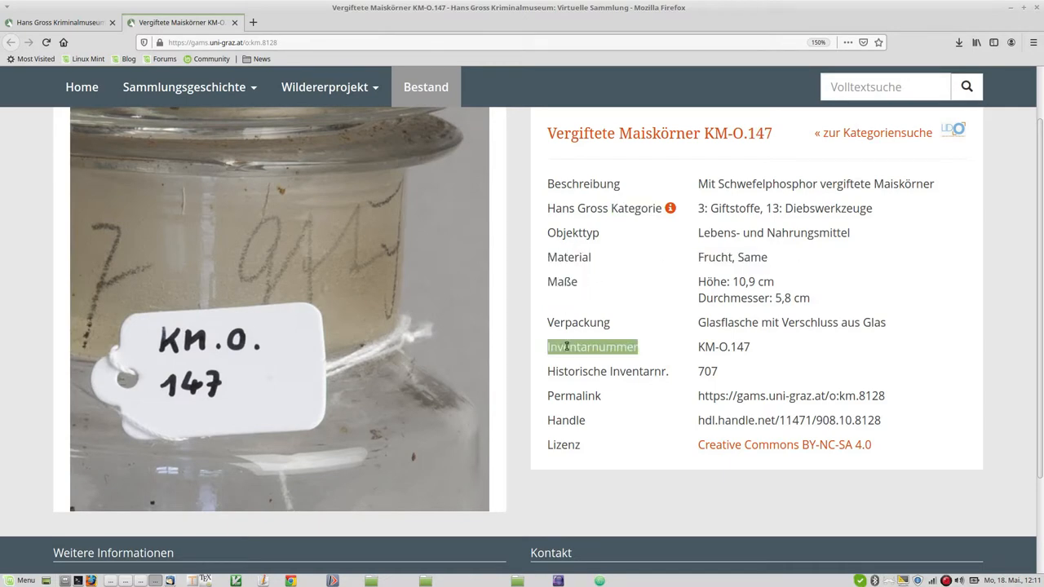
click(952, 131)
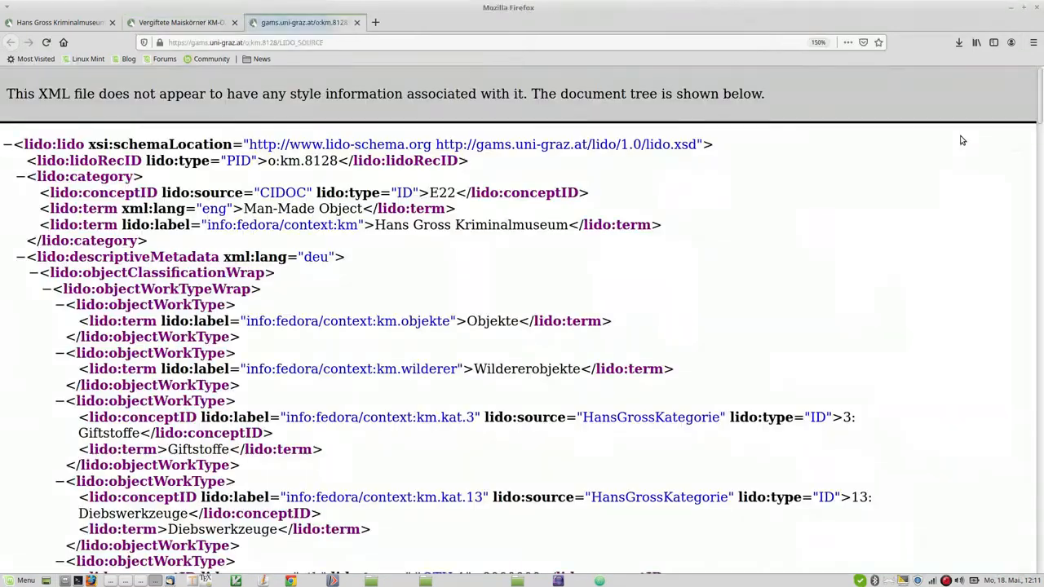
scroll(down, 3)
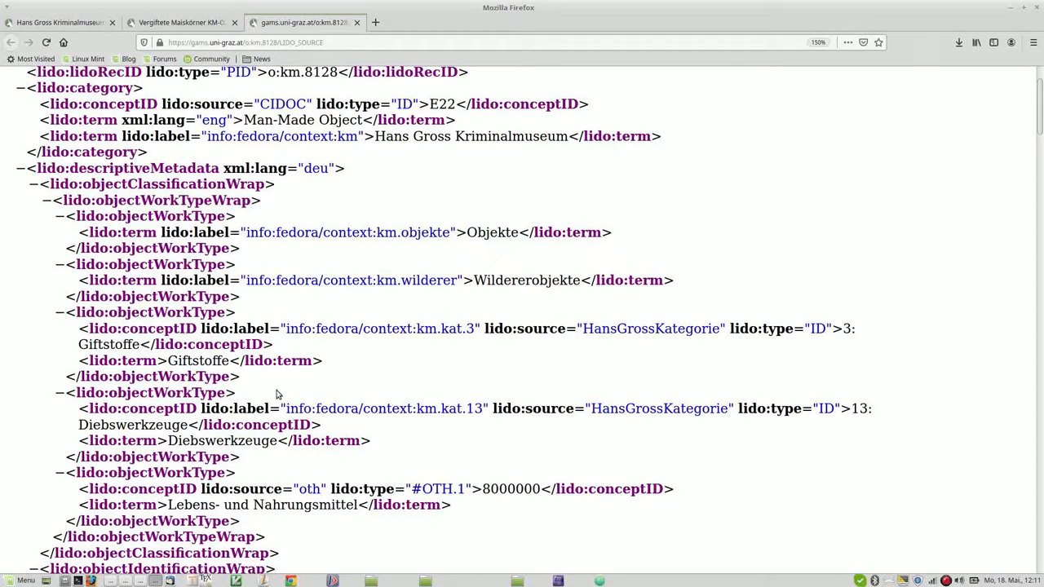
scroll(down, 3)
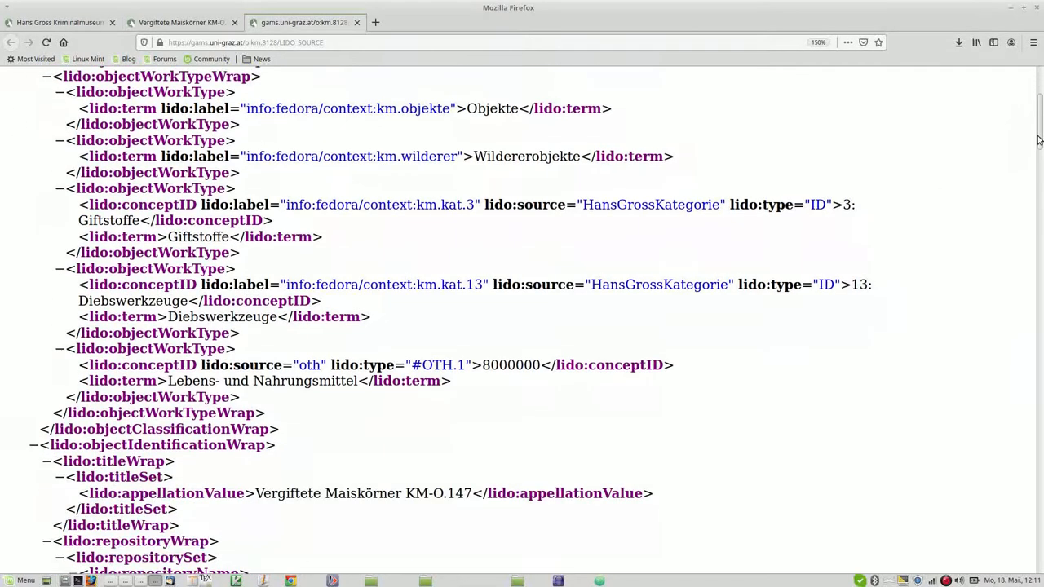
scroll(down, 3)
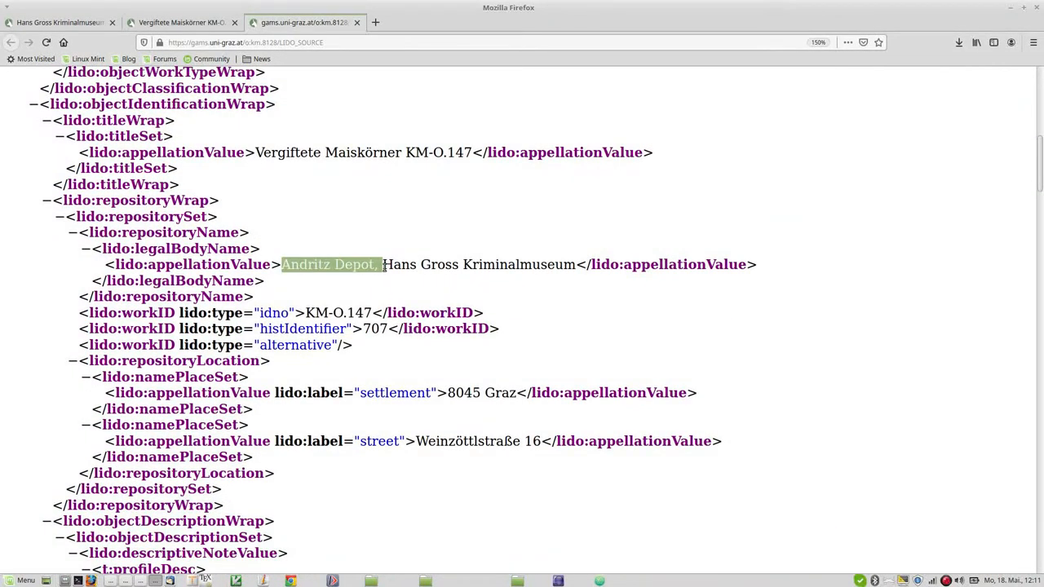
click(281, 287)
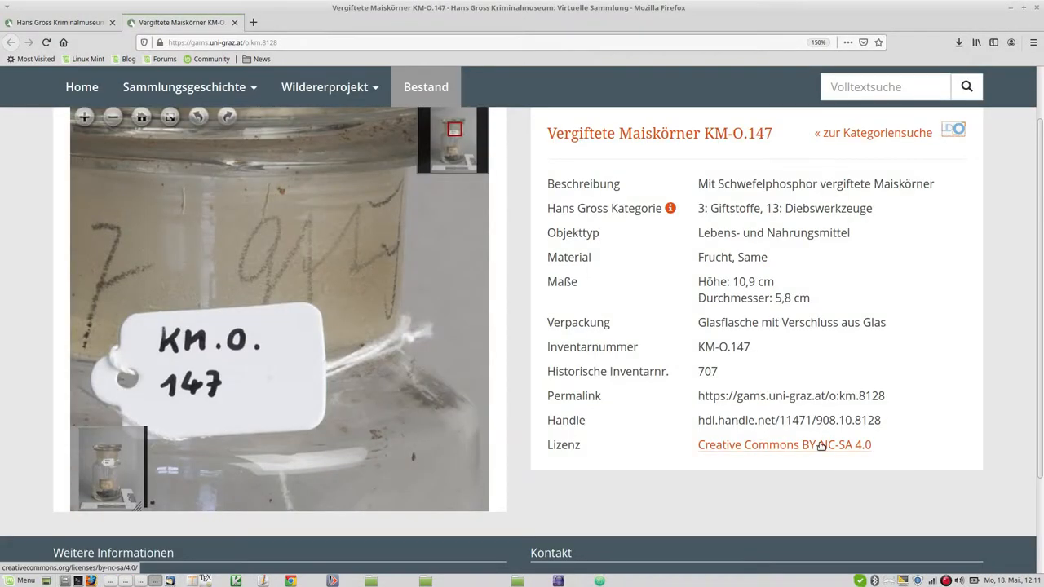
View the Creative Commons BY-NC-SA 4.0 licence summary for the object
click(782, 444)
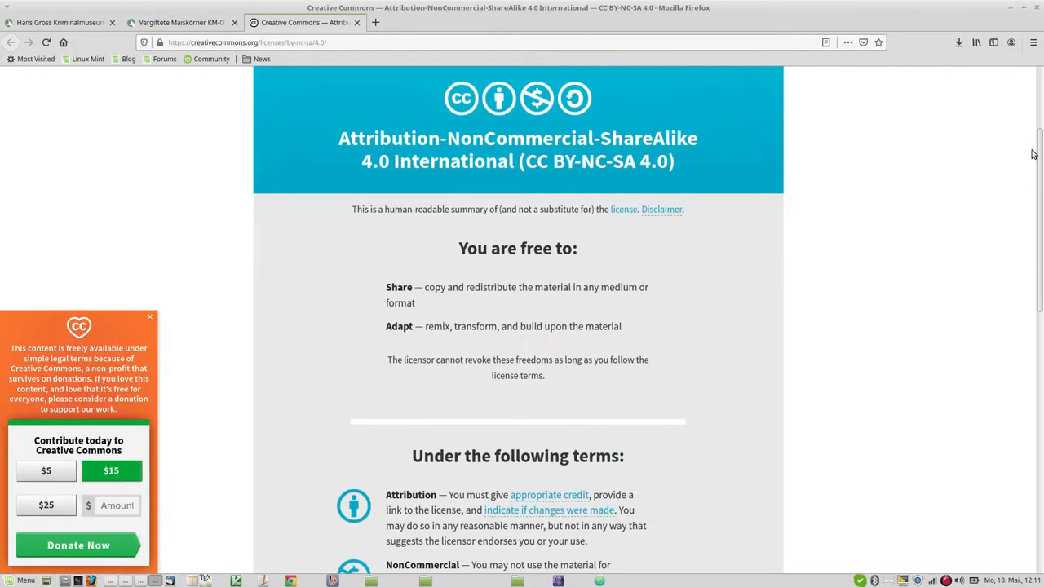
scroll(down, 3)
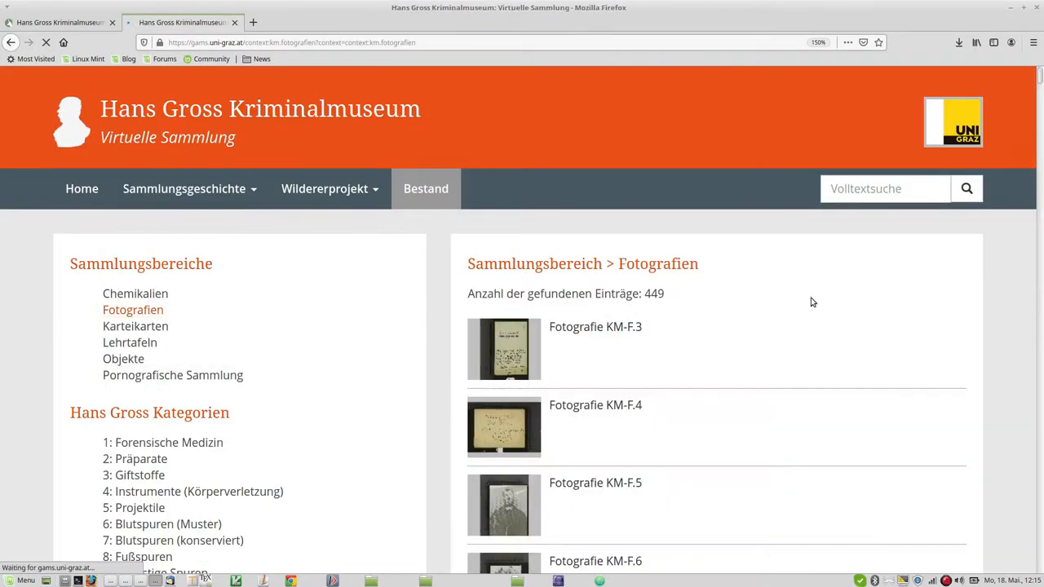
View the Morgenstern (Totschläger) KM-O.2 record, then run a full-text search for 'morgenstern'
click(124, 358)
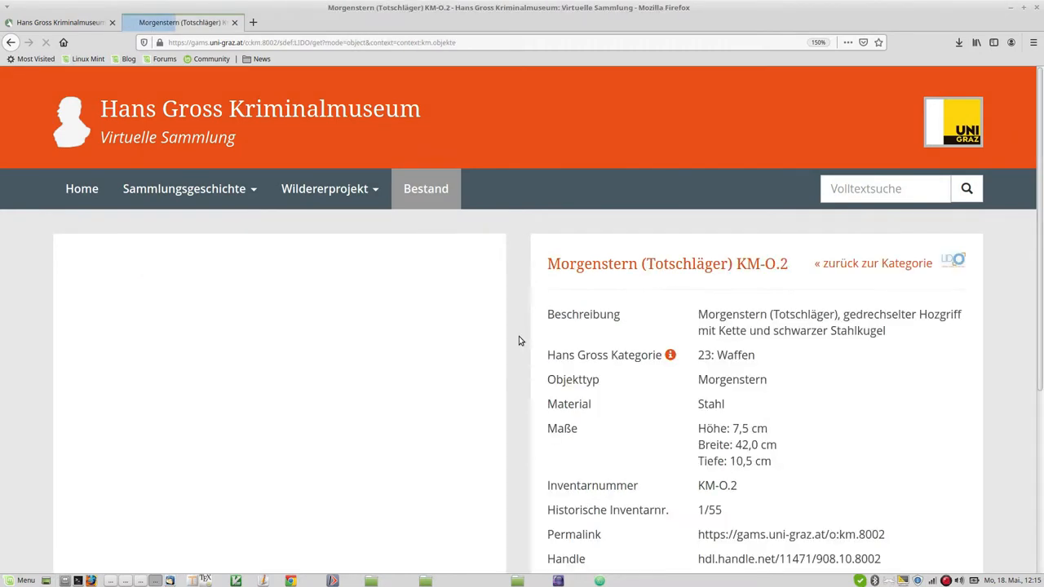
scroll(down, 3)
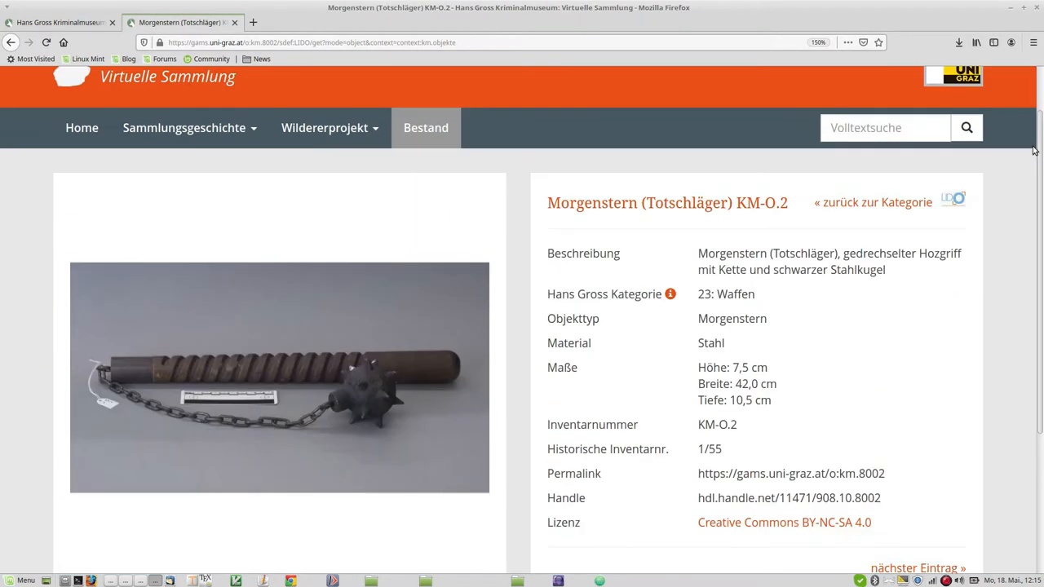
text(morgenstern)
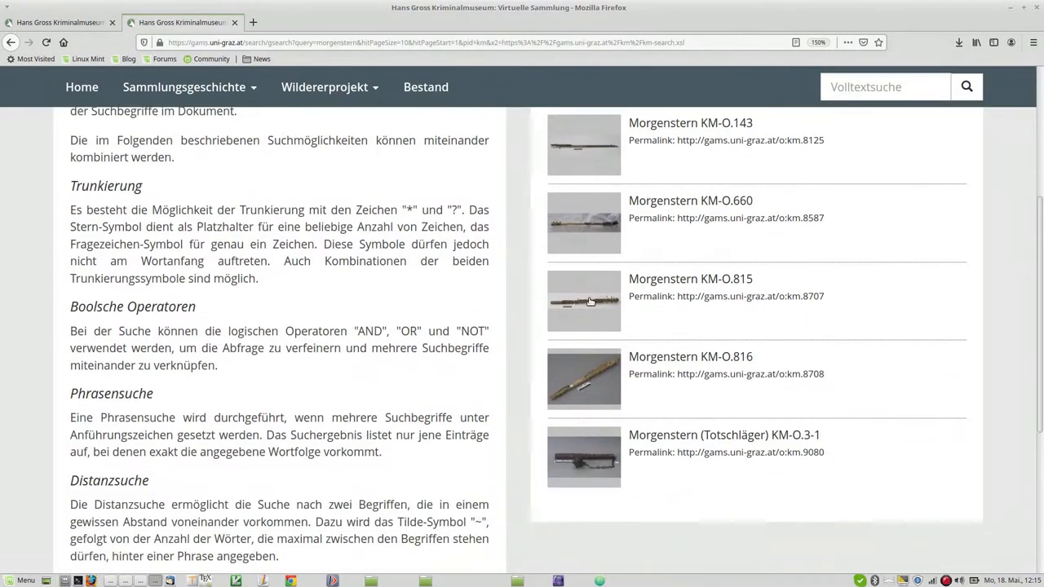
click(688, 279)
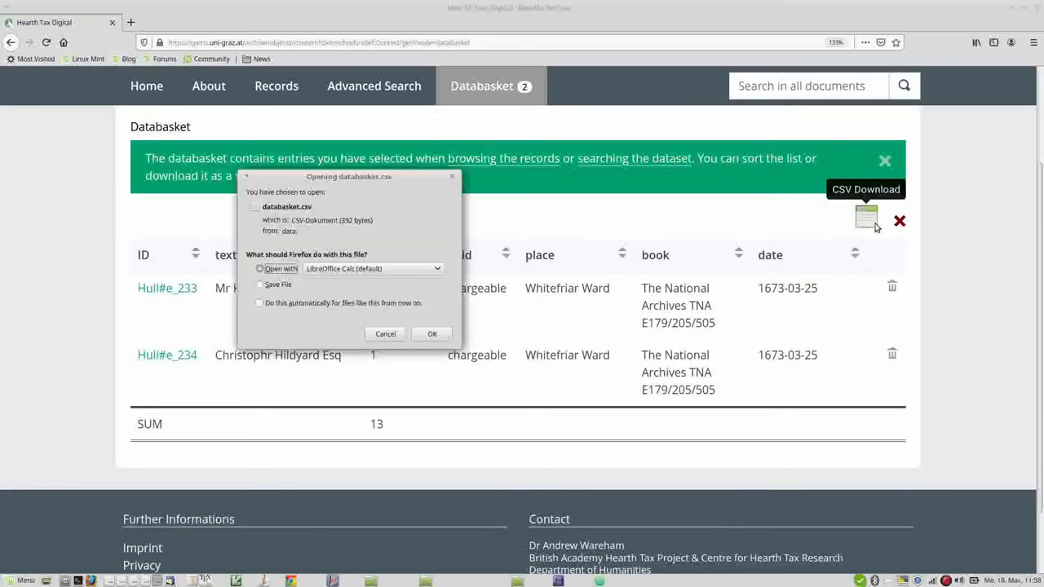
Confirm the databasket.csv download, then move on to Transkribus's layout and recognition tools
click(385, 333)
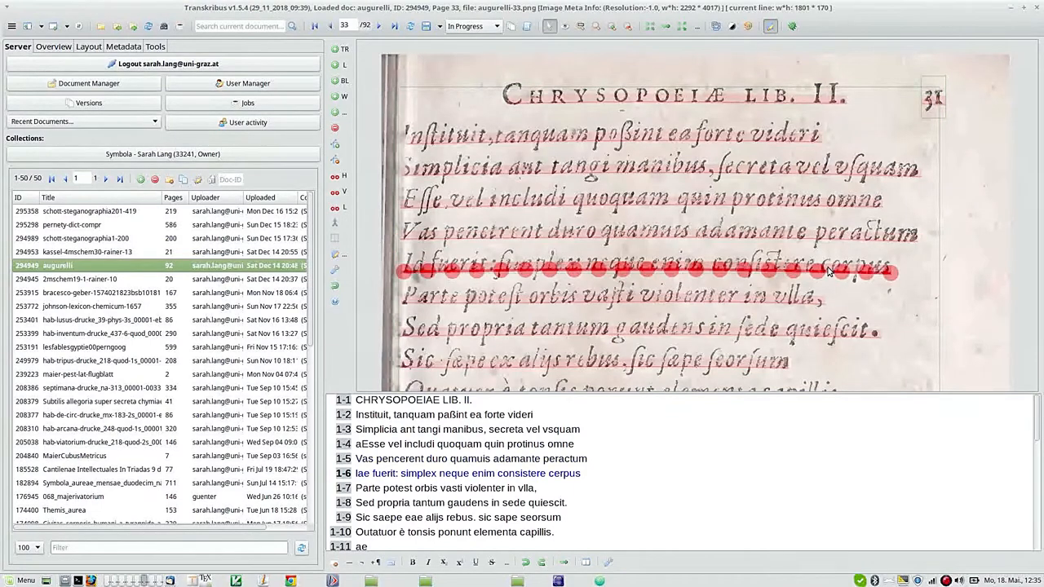
click(153, 46)
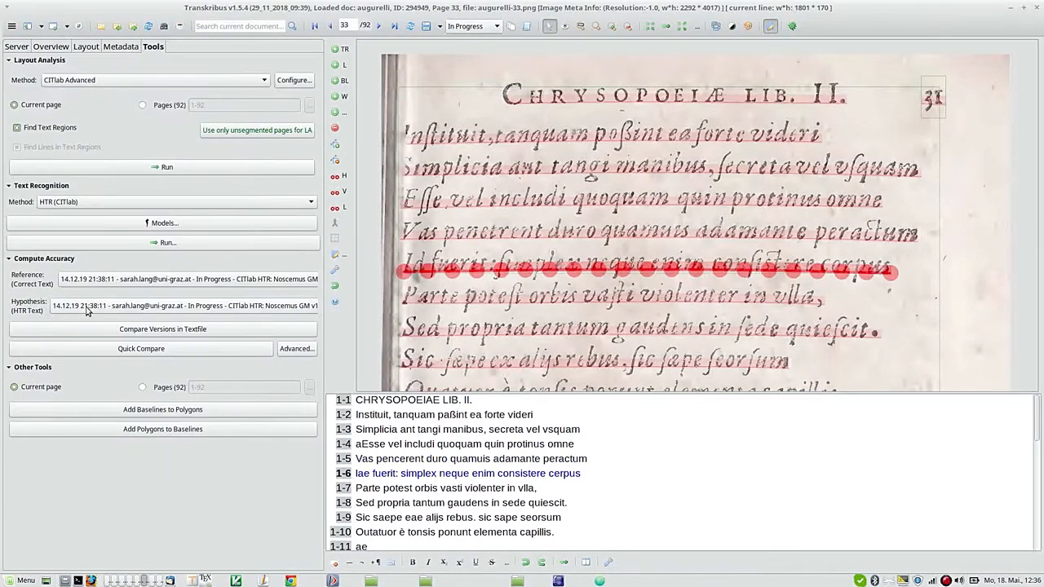
click(163, 222)
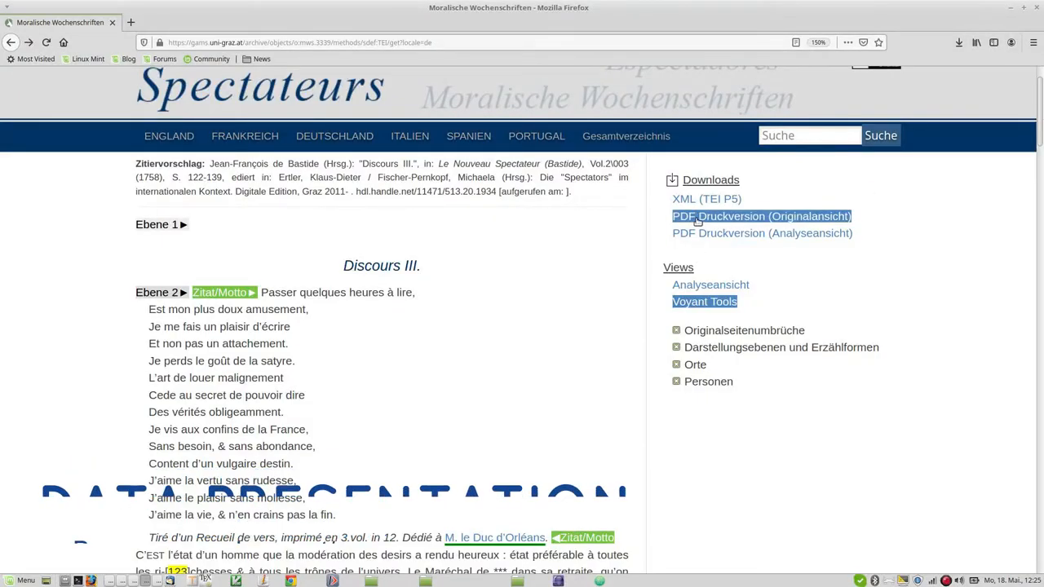
View Discours III's TEI XML source with geonames places, then its analysis-view PDF print version
click(706, 199)
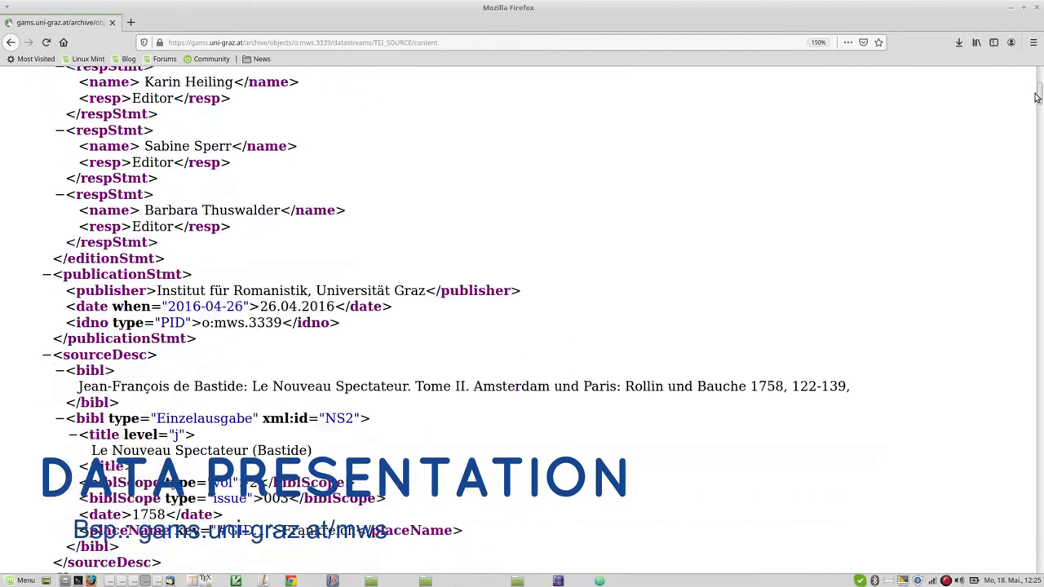
scroll(down, 3)
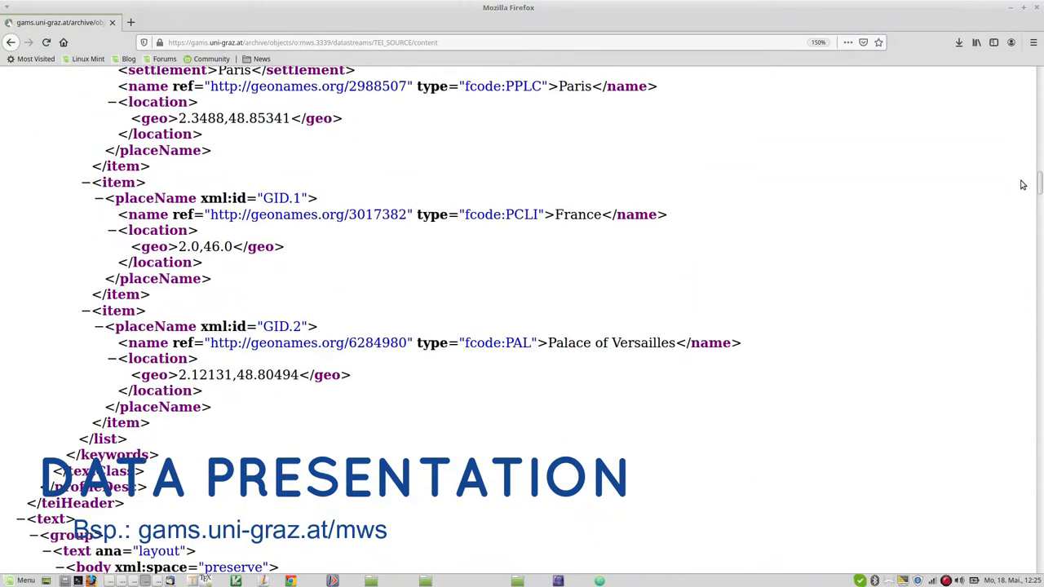
scroll(down, 3)
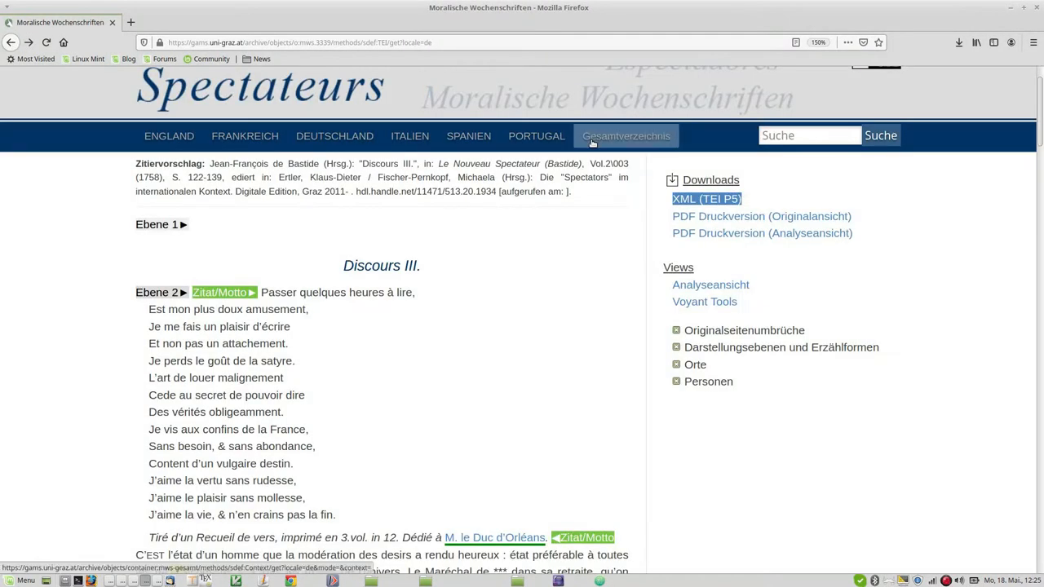
click(762, 232)
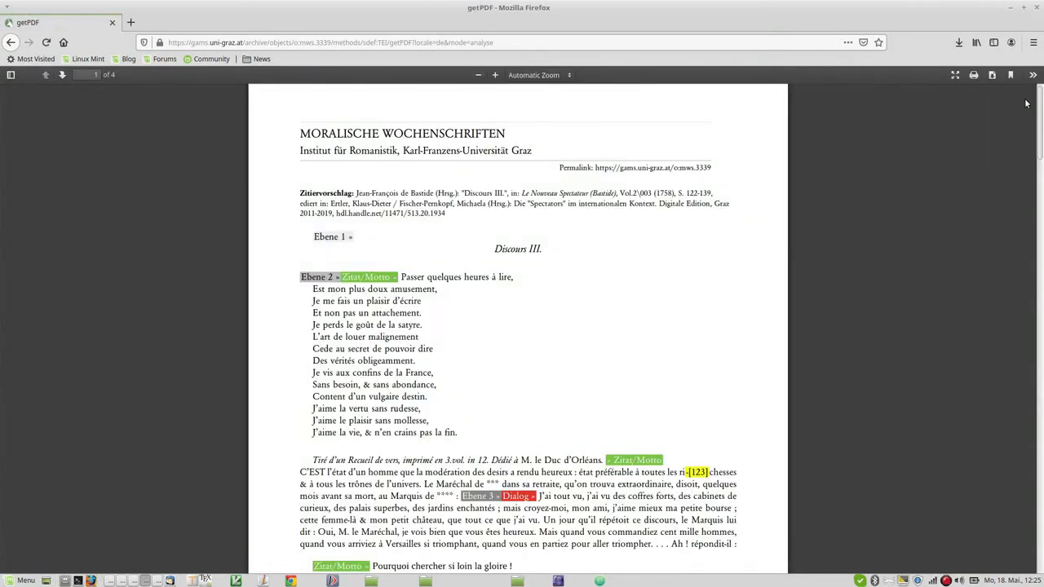
scroll(down, 3)
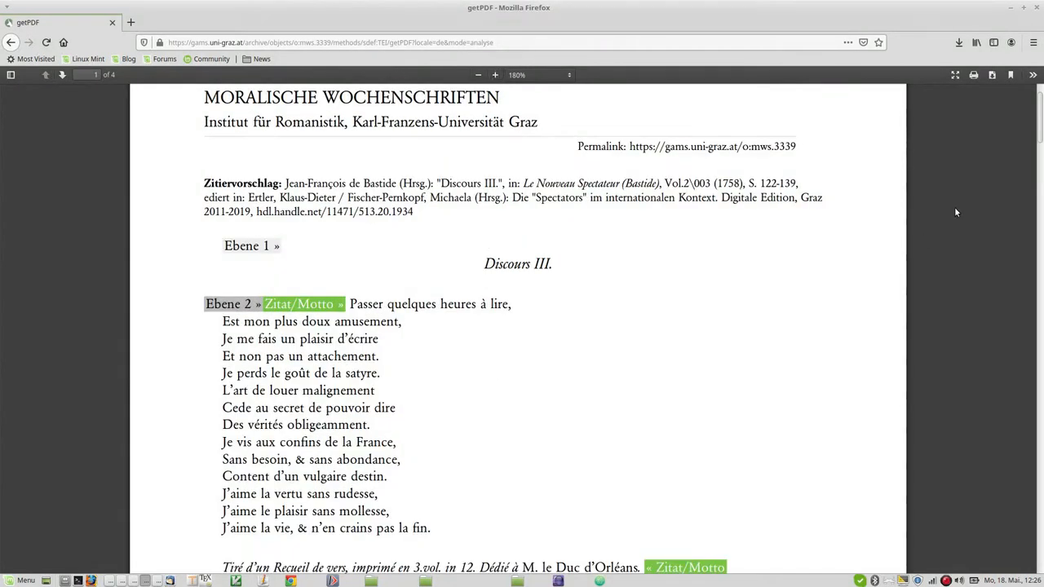
scroll(down, 3)
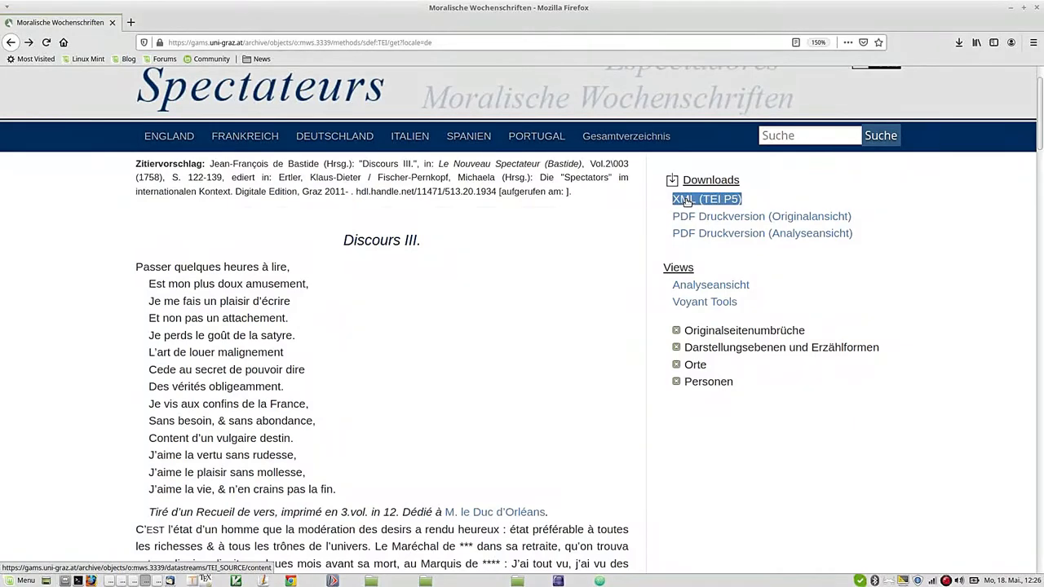
Follow the TEI link to GeoNames' Paris entry and view its RDF record of alternate names
right_click(705, 199)
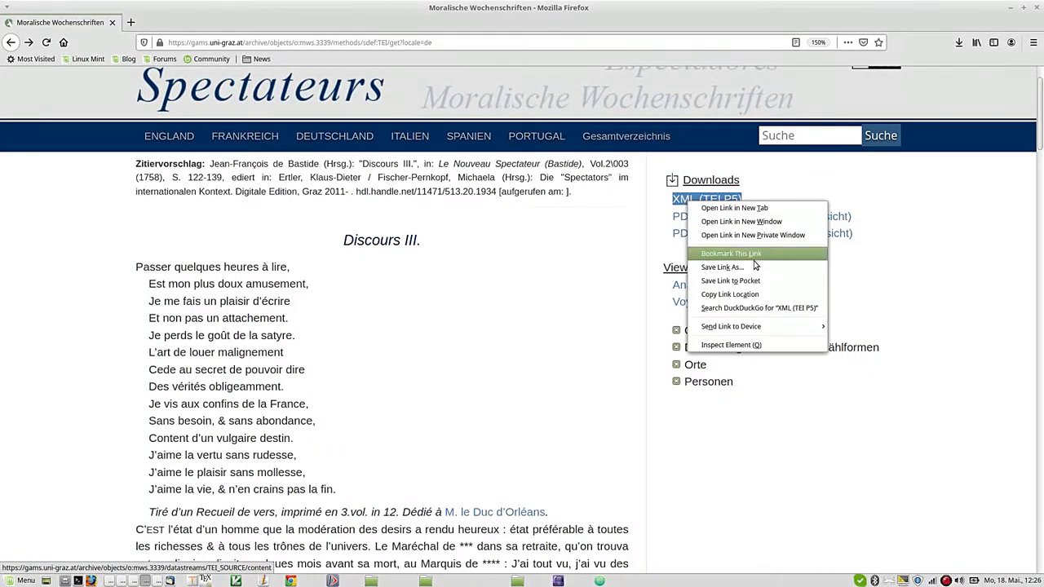
click(721, 268)
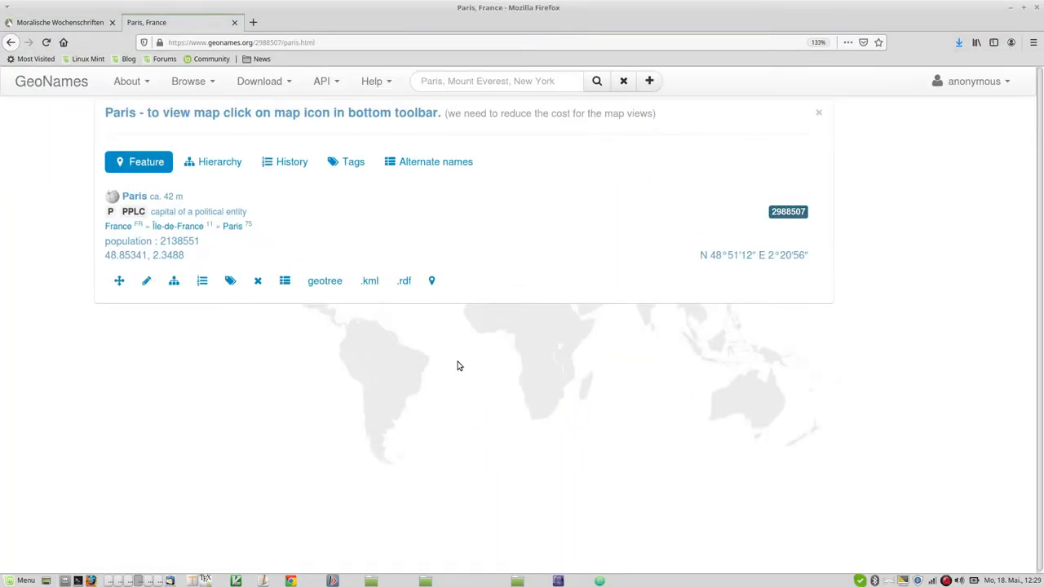
click(403, 281)
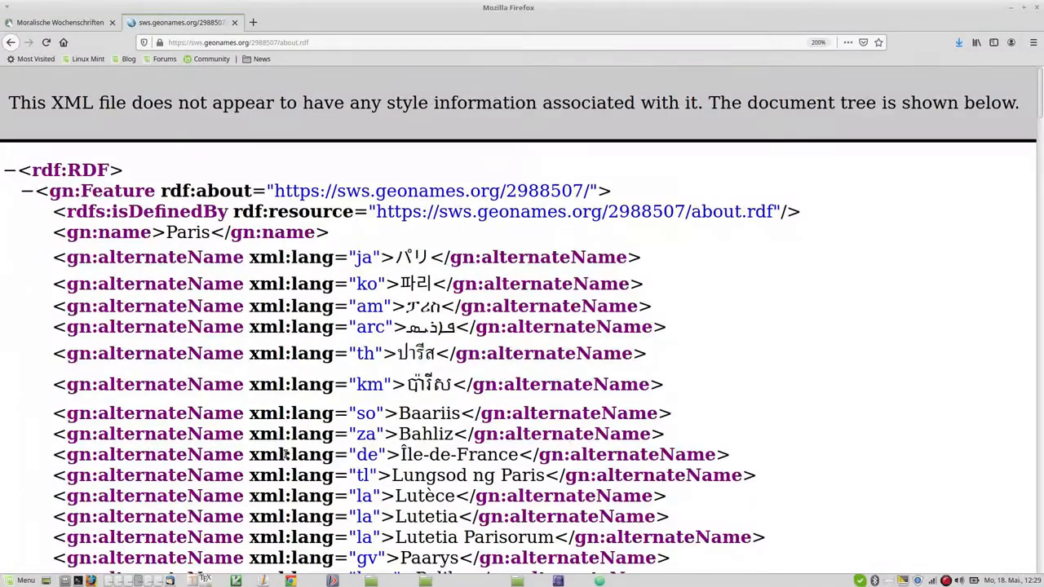
scroll(down, 3)
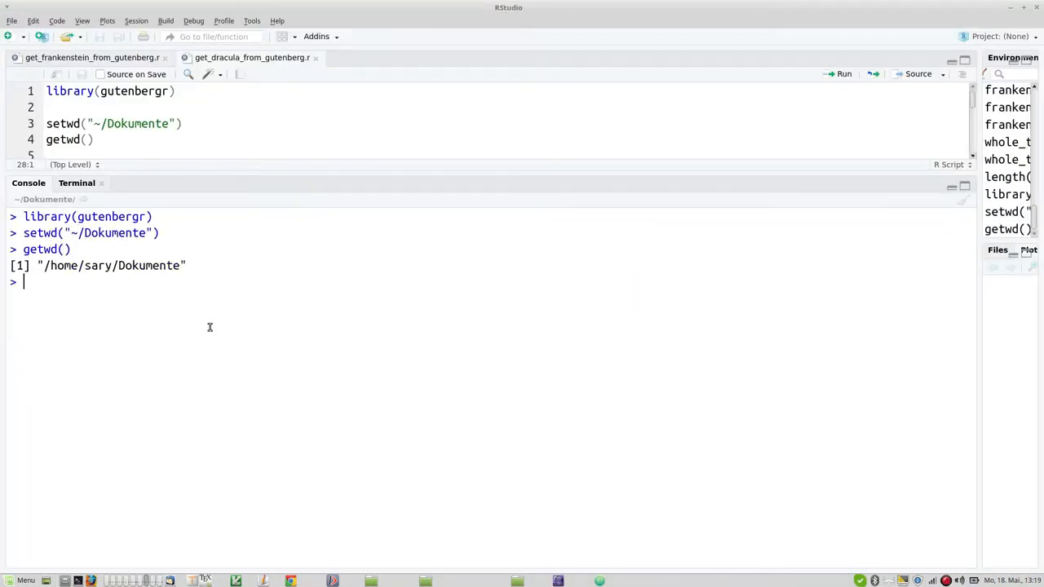
Read Frankenstein with scan() and locate the novel's start at line 50 ('Letter 1')
text(frankenstein <- scan)
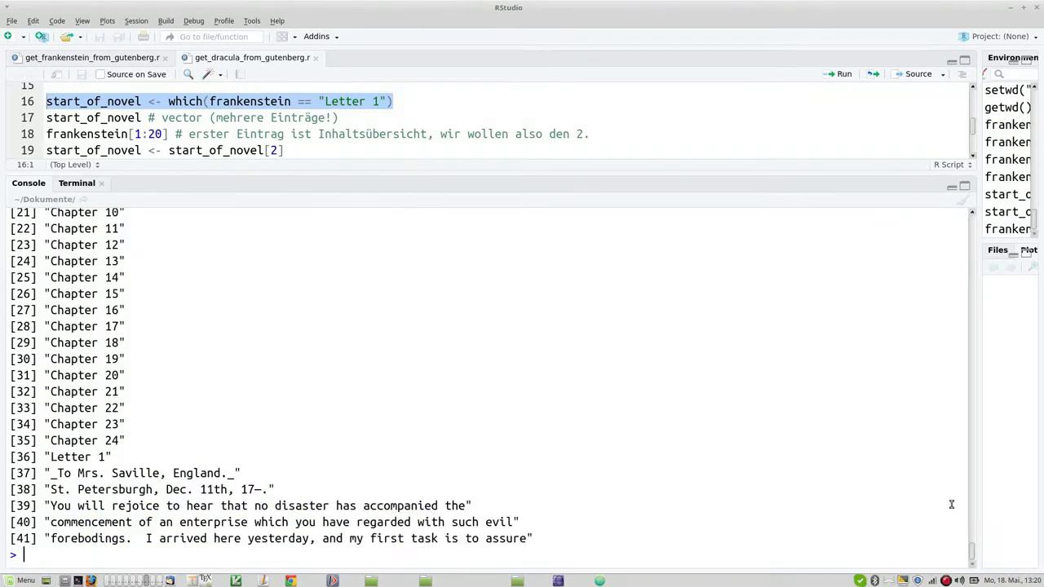
click(163, 150)
text(end_of_novel <- 555 # Achtung, erfunden!)
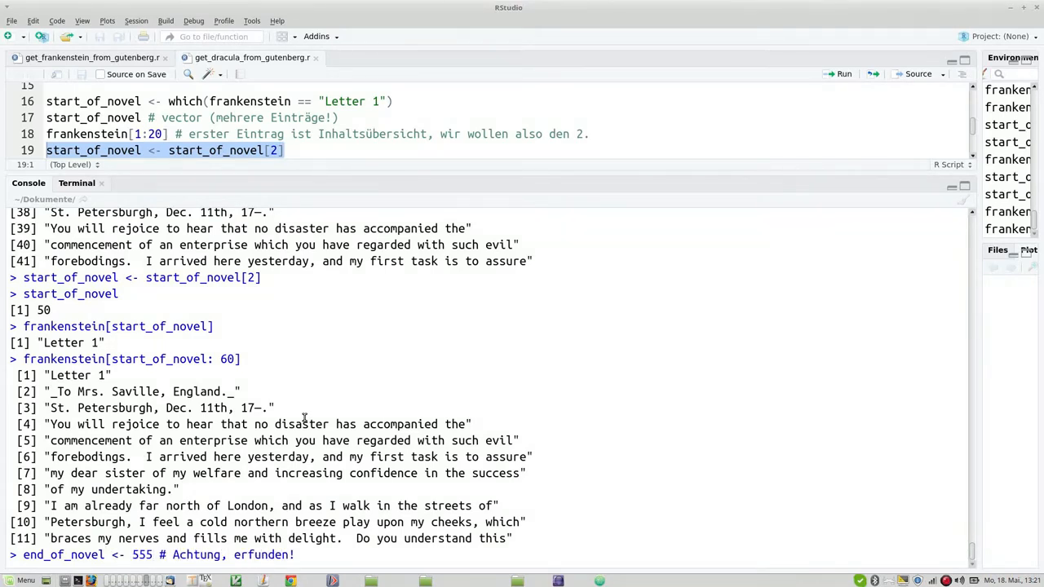
Extract frankenstein_novel as frankenstein[start_of_novel:end_of_novel]
text(frankenstein_novel <- frankenstein[start_of_novel:end)
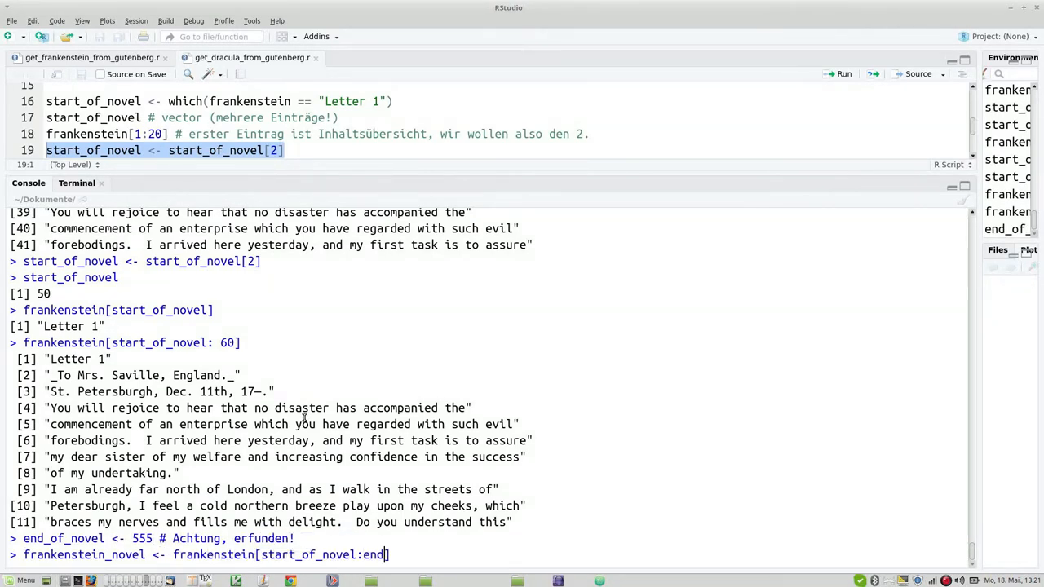
key(Return)
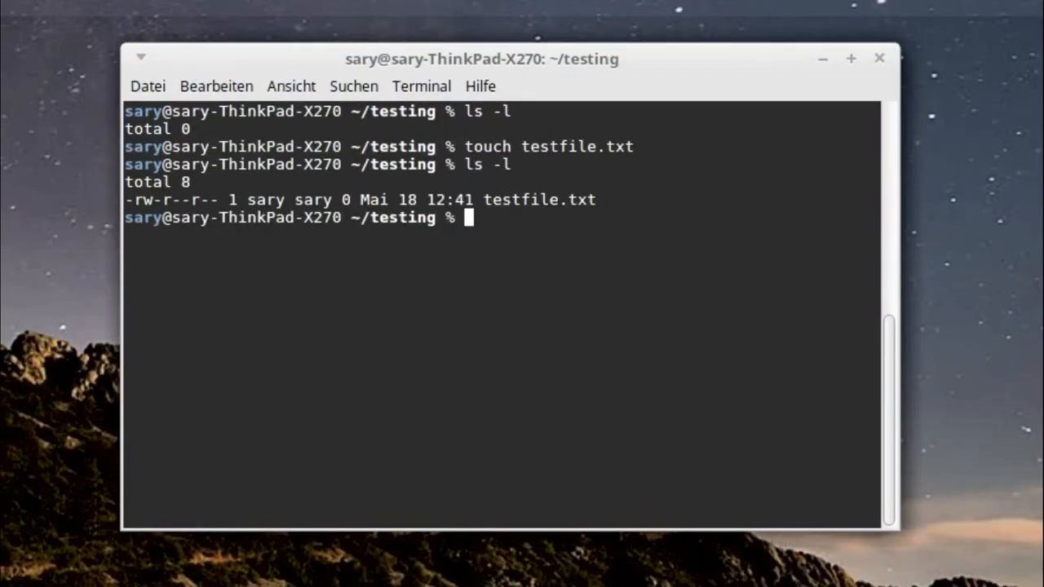
Edit testfile.txt in nano with a test sentence and save it on exit with Ctrl+X, Y
text(nano te)
text(This is a test f)
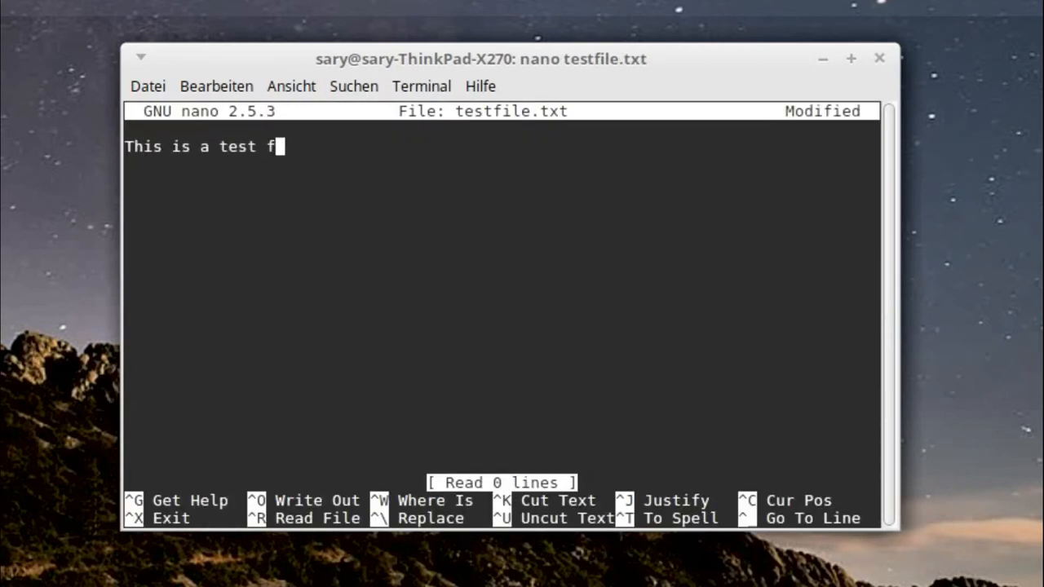
text(ile. I am editing it from the command l)
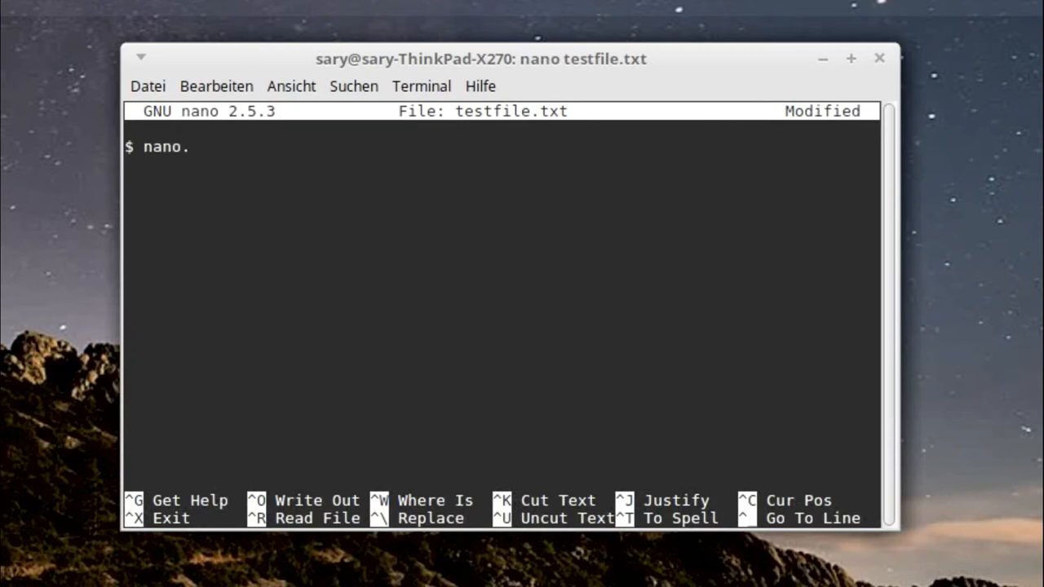
key(ctrl+x)
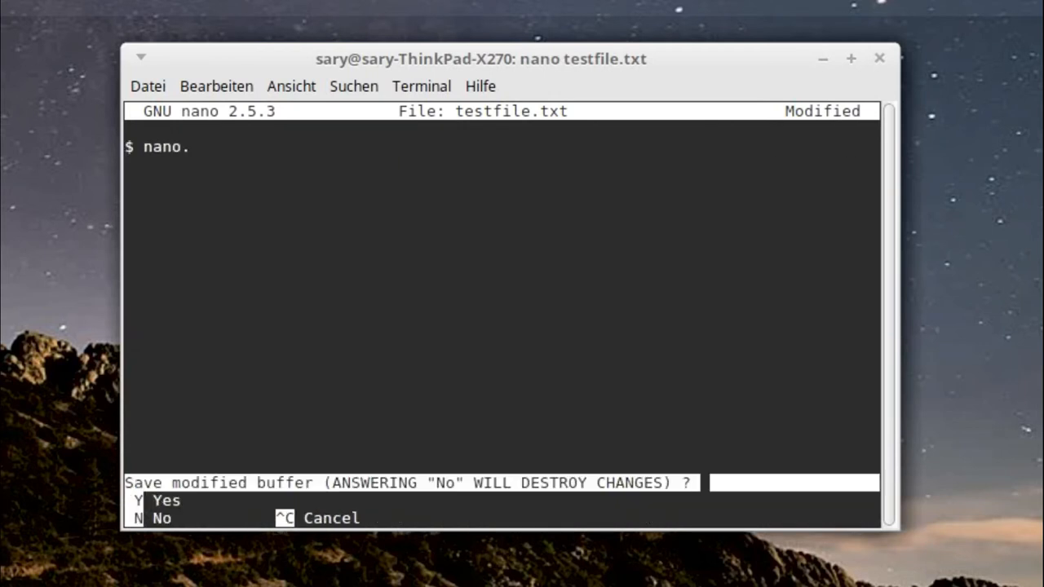
key(y)
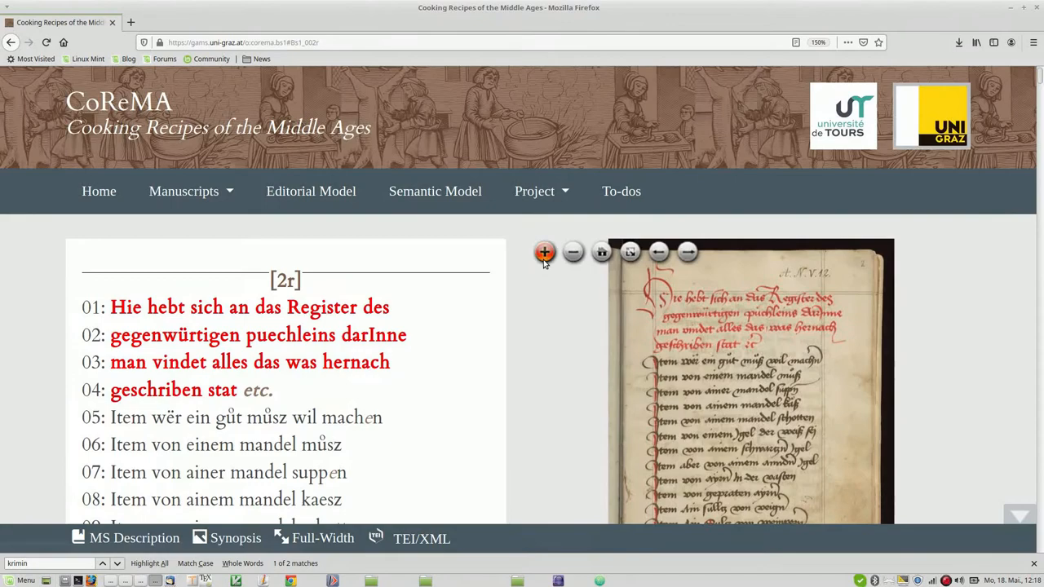
View the CoReMA Editorial Model page and scroll to the editorial reconstruction rules
click(544, 251)
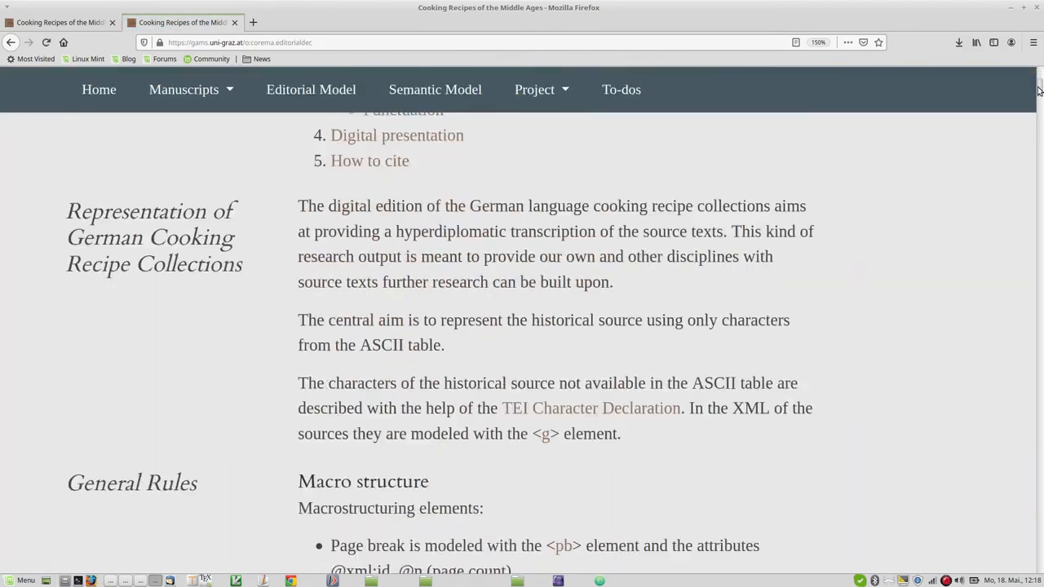
scroll(down, 3)
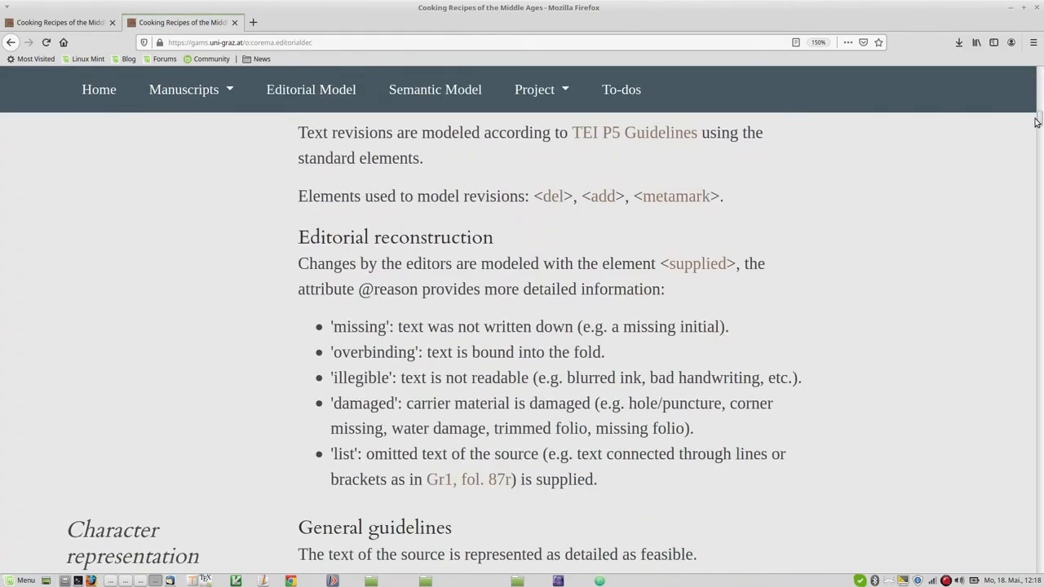
scroll(down, 3)
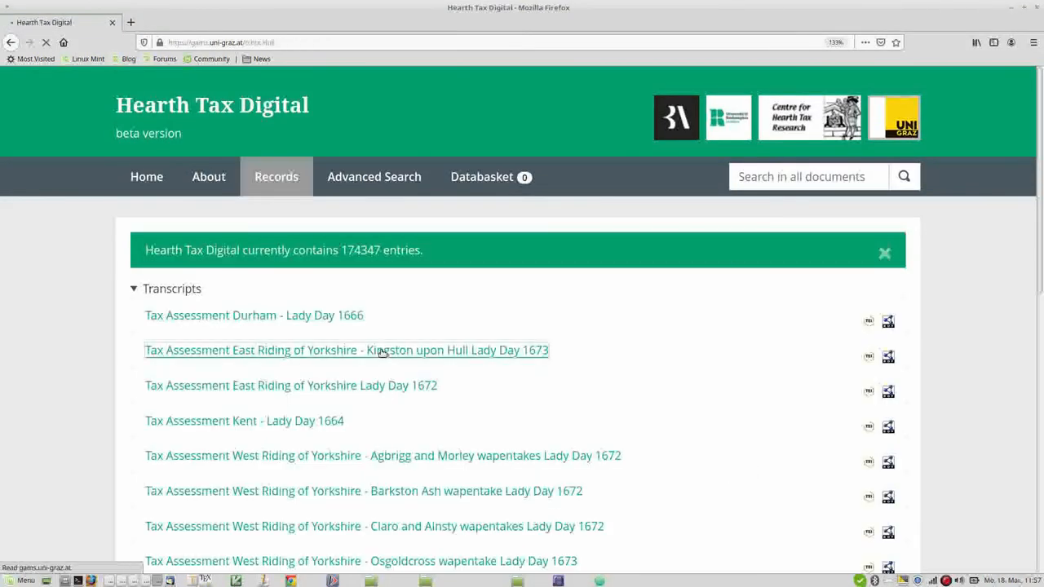
Add Whitefryer-ward entries from the Kingston upon Hull 1673 transcript to the databasket and view it
click(346, 349)
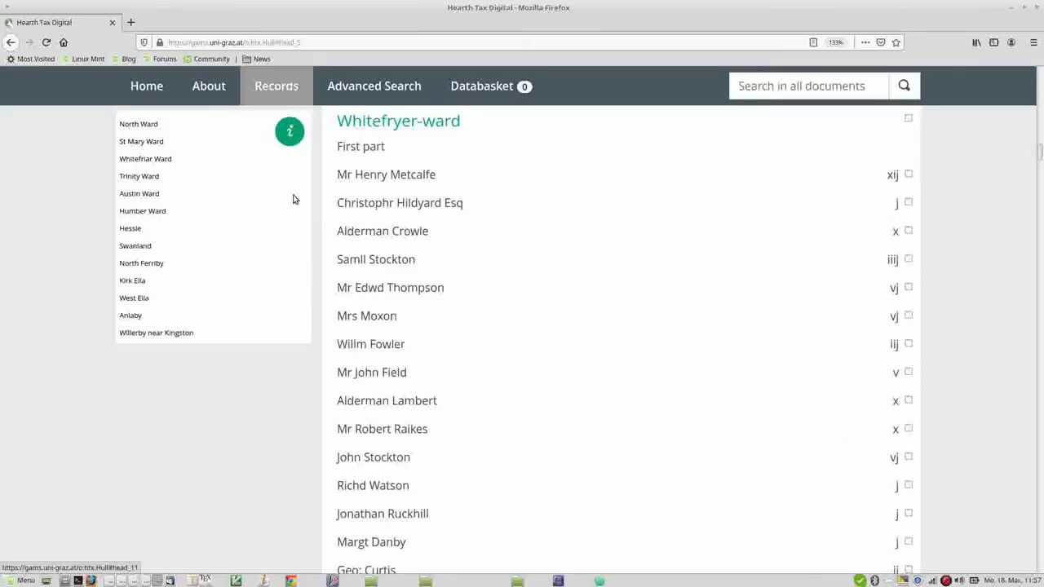
click(907, 203)
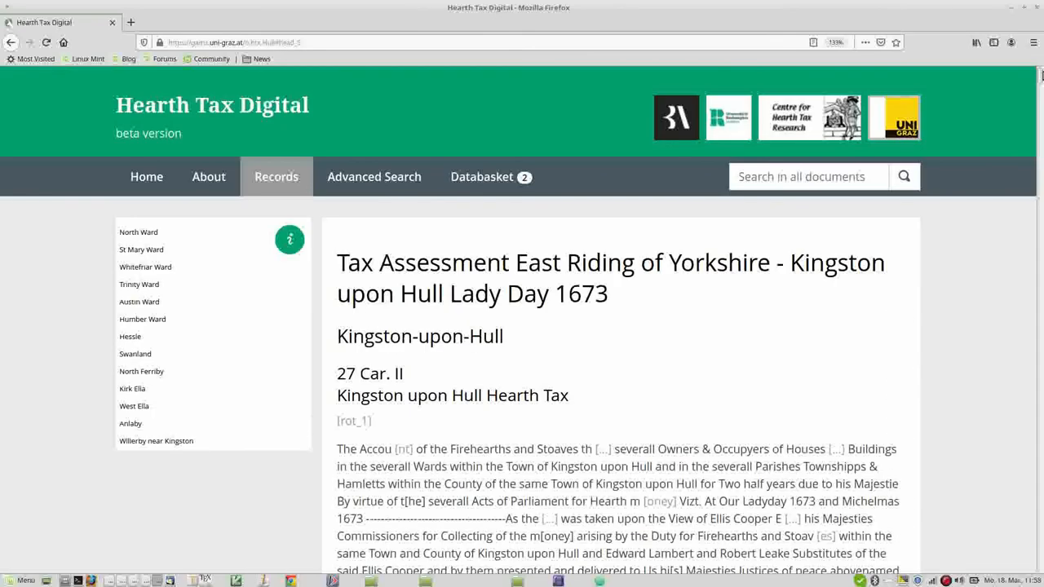
click(489, 177)
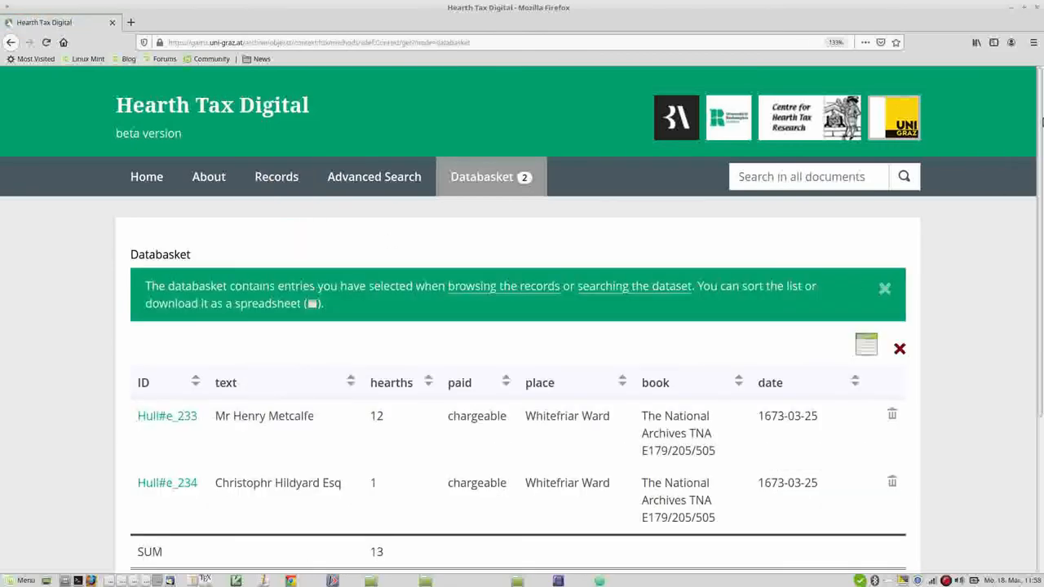
Download the databasket as CSV and open it in LibreOffice Calc with default import settings
click(866, 343)
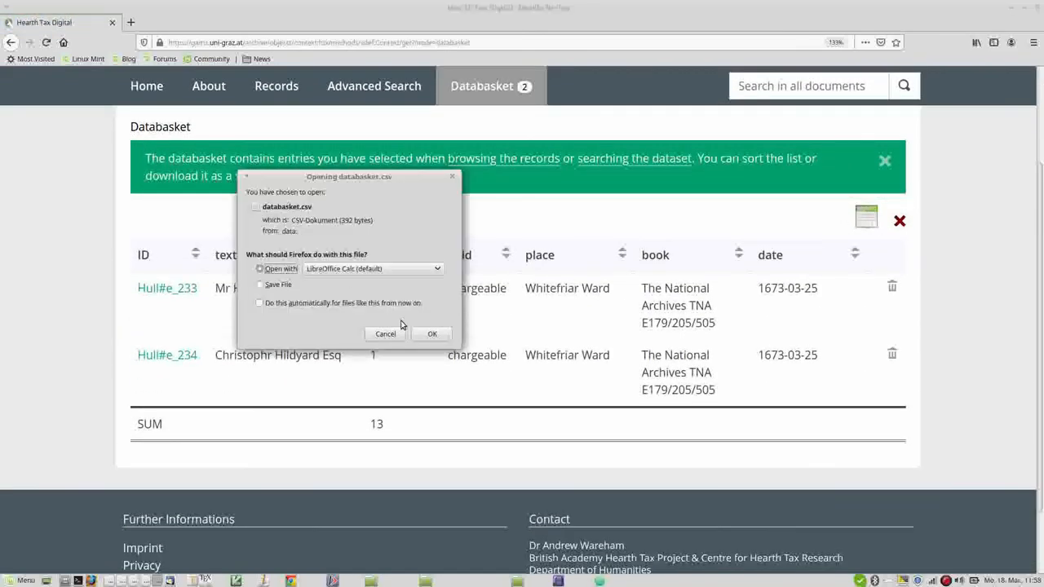
click(432, 333)
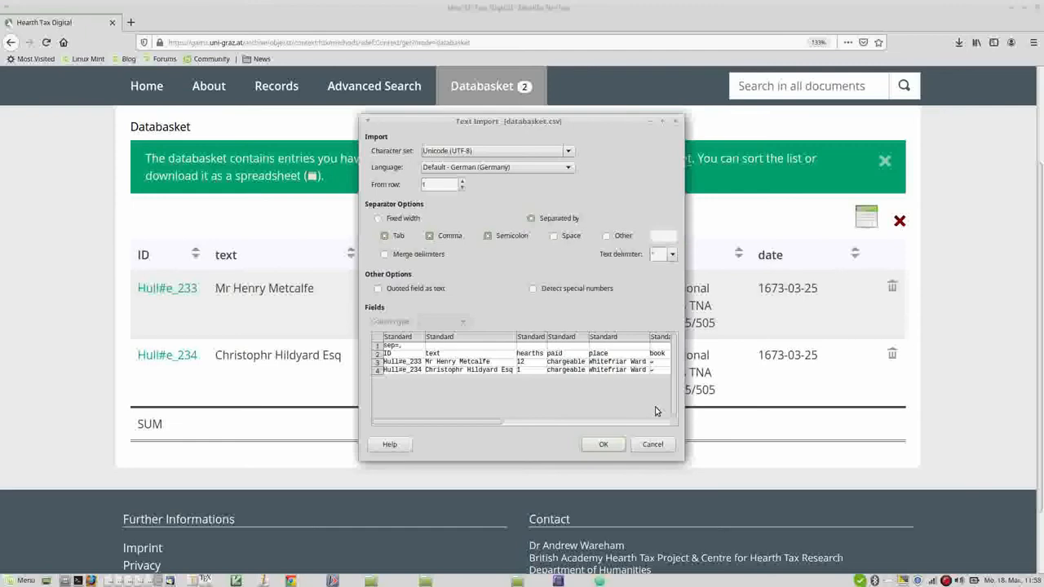
click(604, 443)
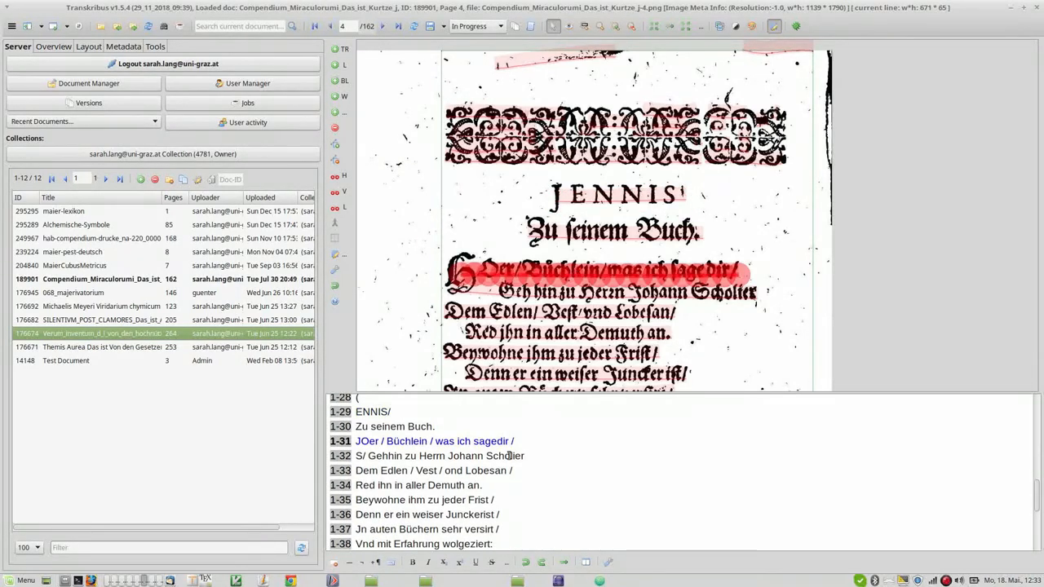
click(438, 455)
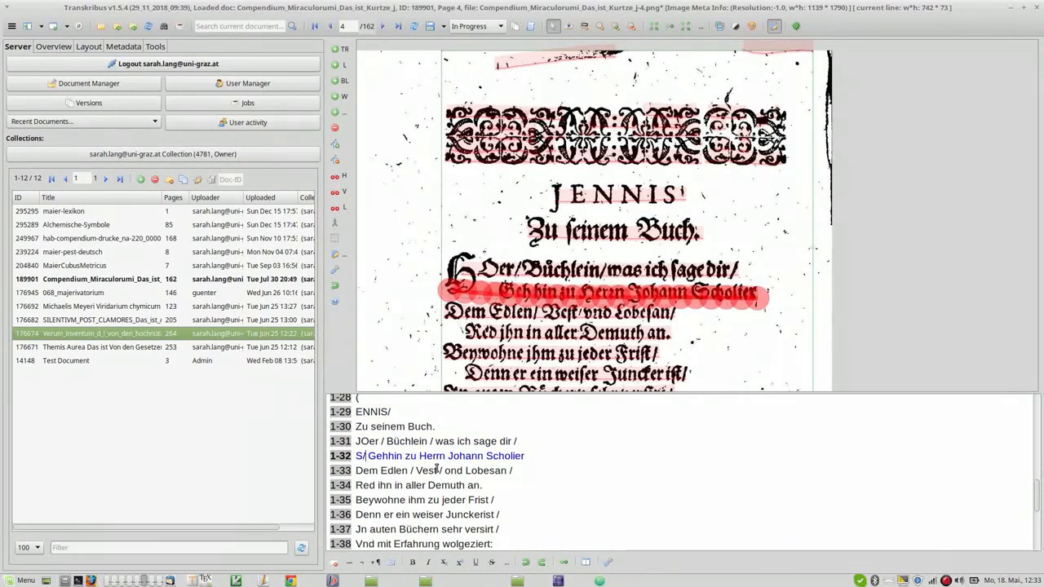